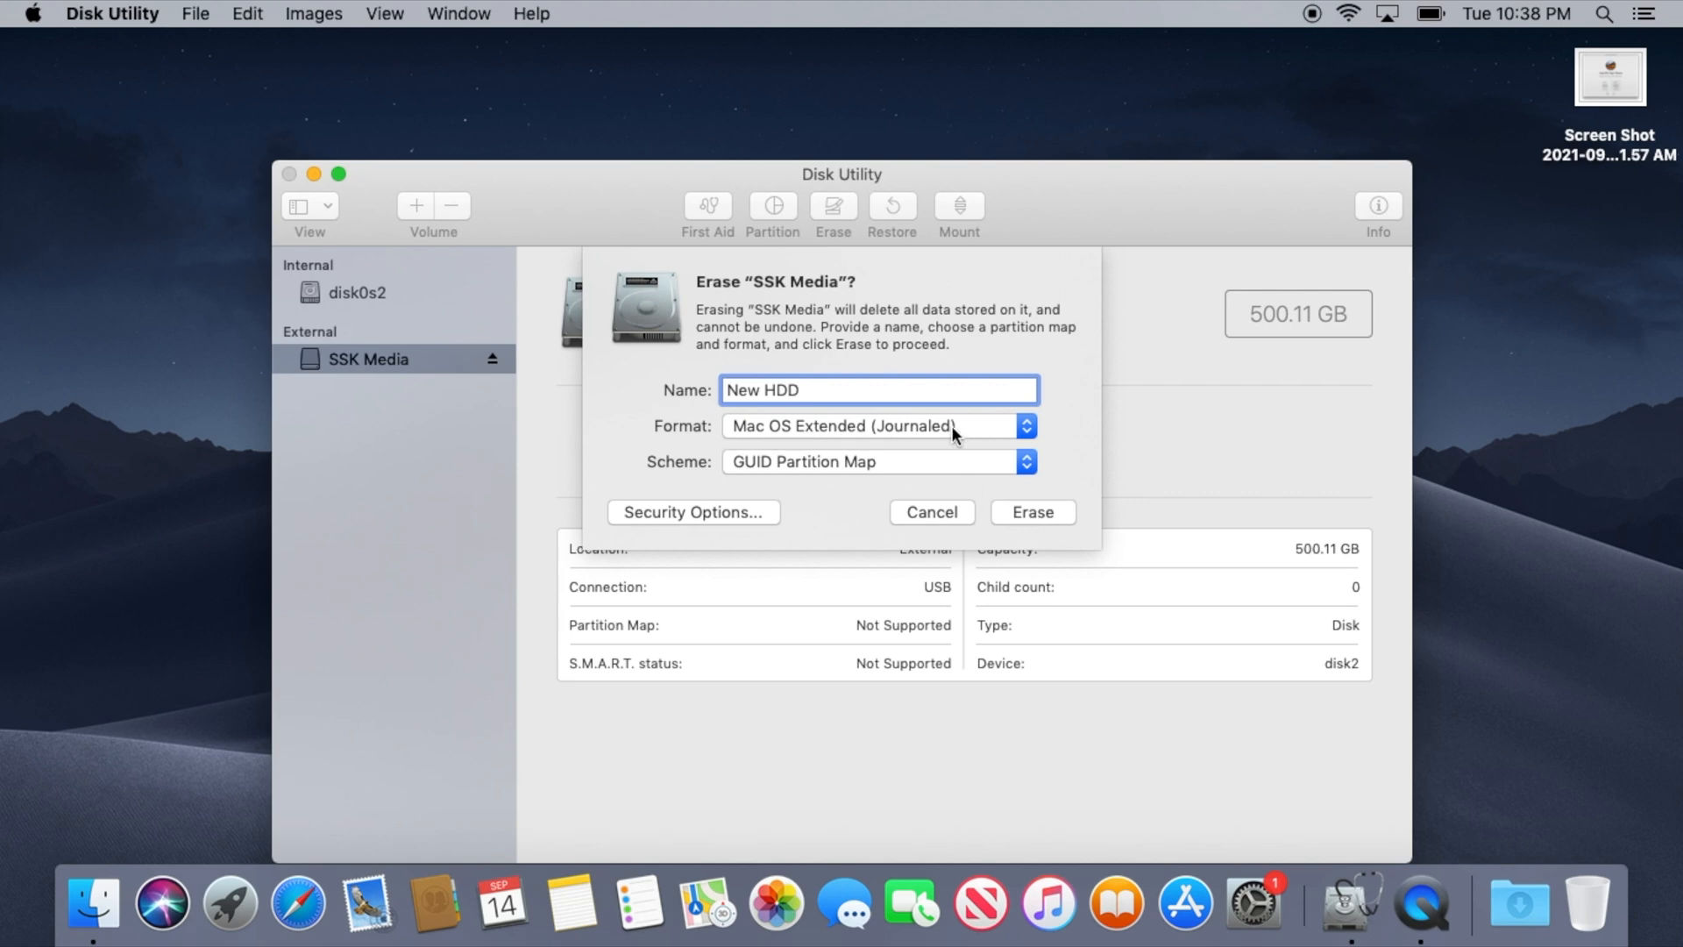
Set SSK Media to erase as 'New HDD', Mac OS Extended (Journaled), GUID Partition Map
click(1031, 512)
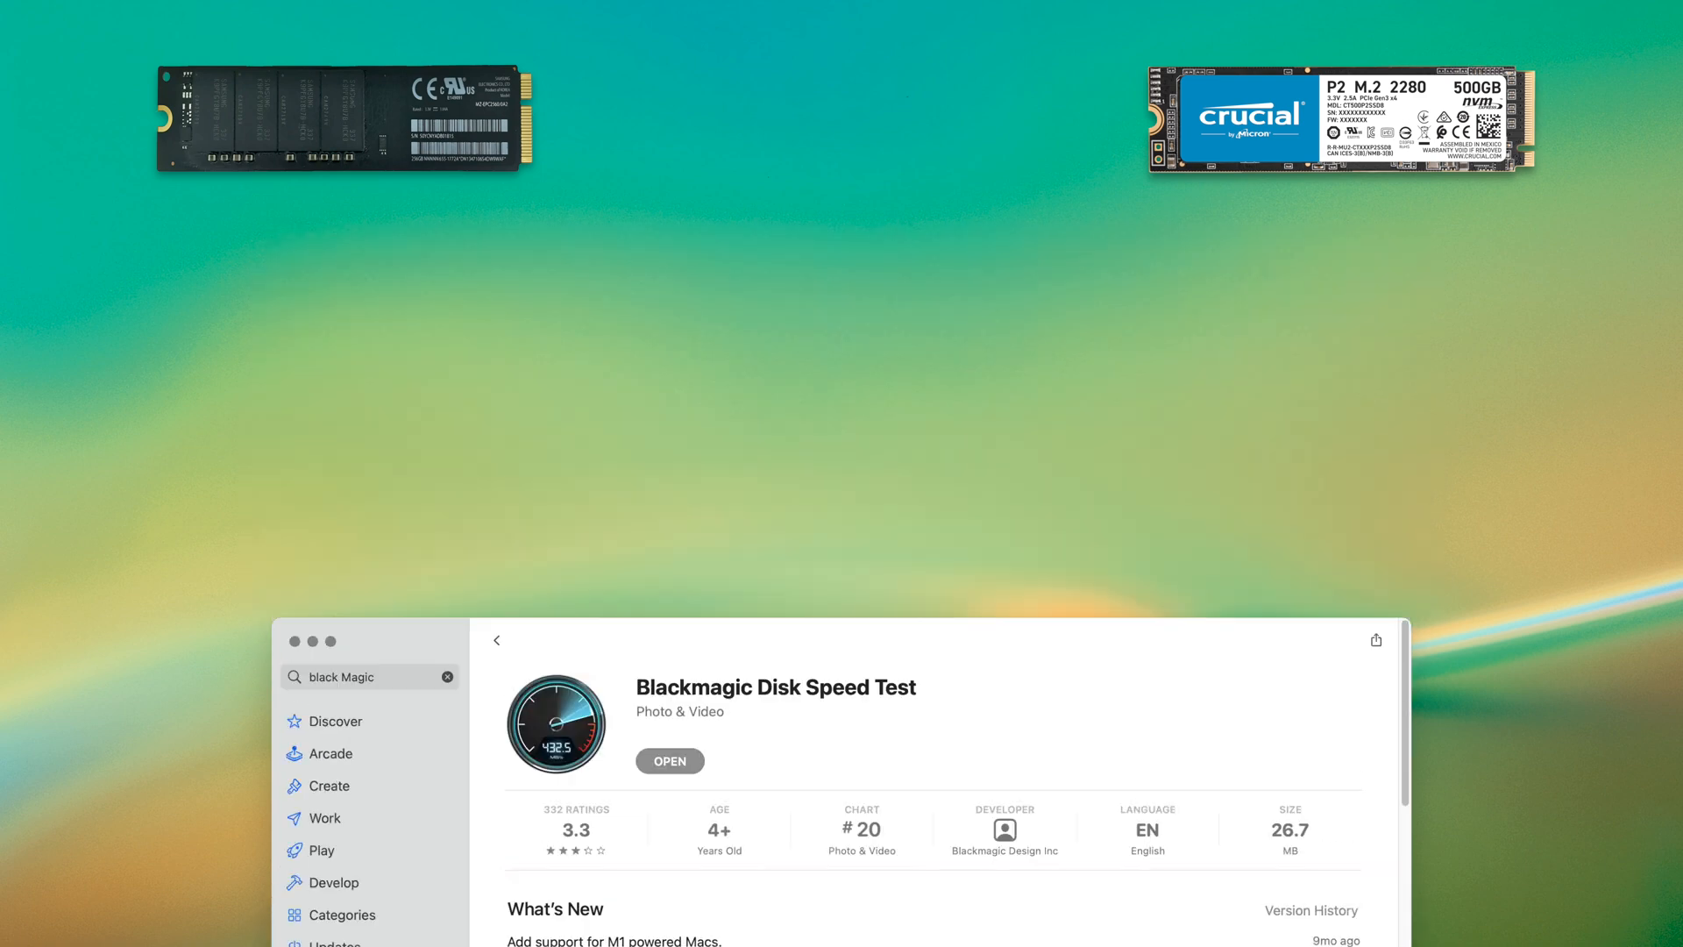
Launch Blackmagic Disk Speed Test from its App Store listing
click(668, 759)
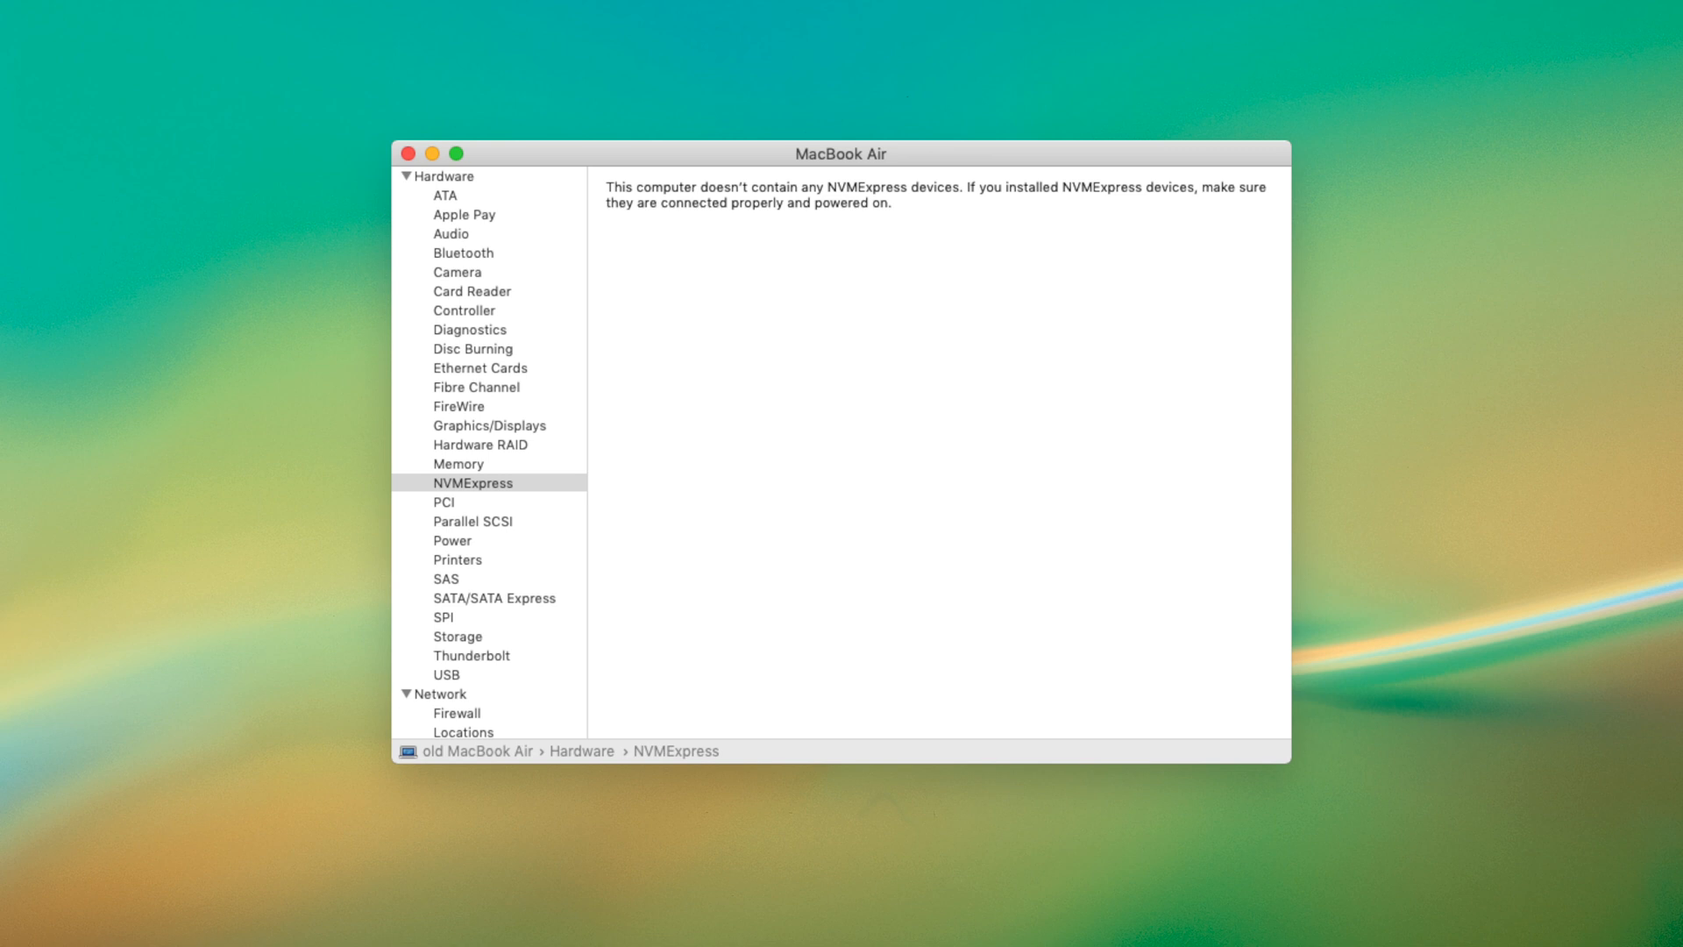
Select Hardware > NVMExpress to see the old MacBook Air reports no NVMe devices
click(495, 598)
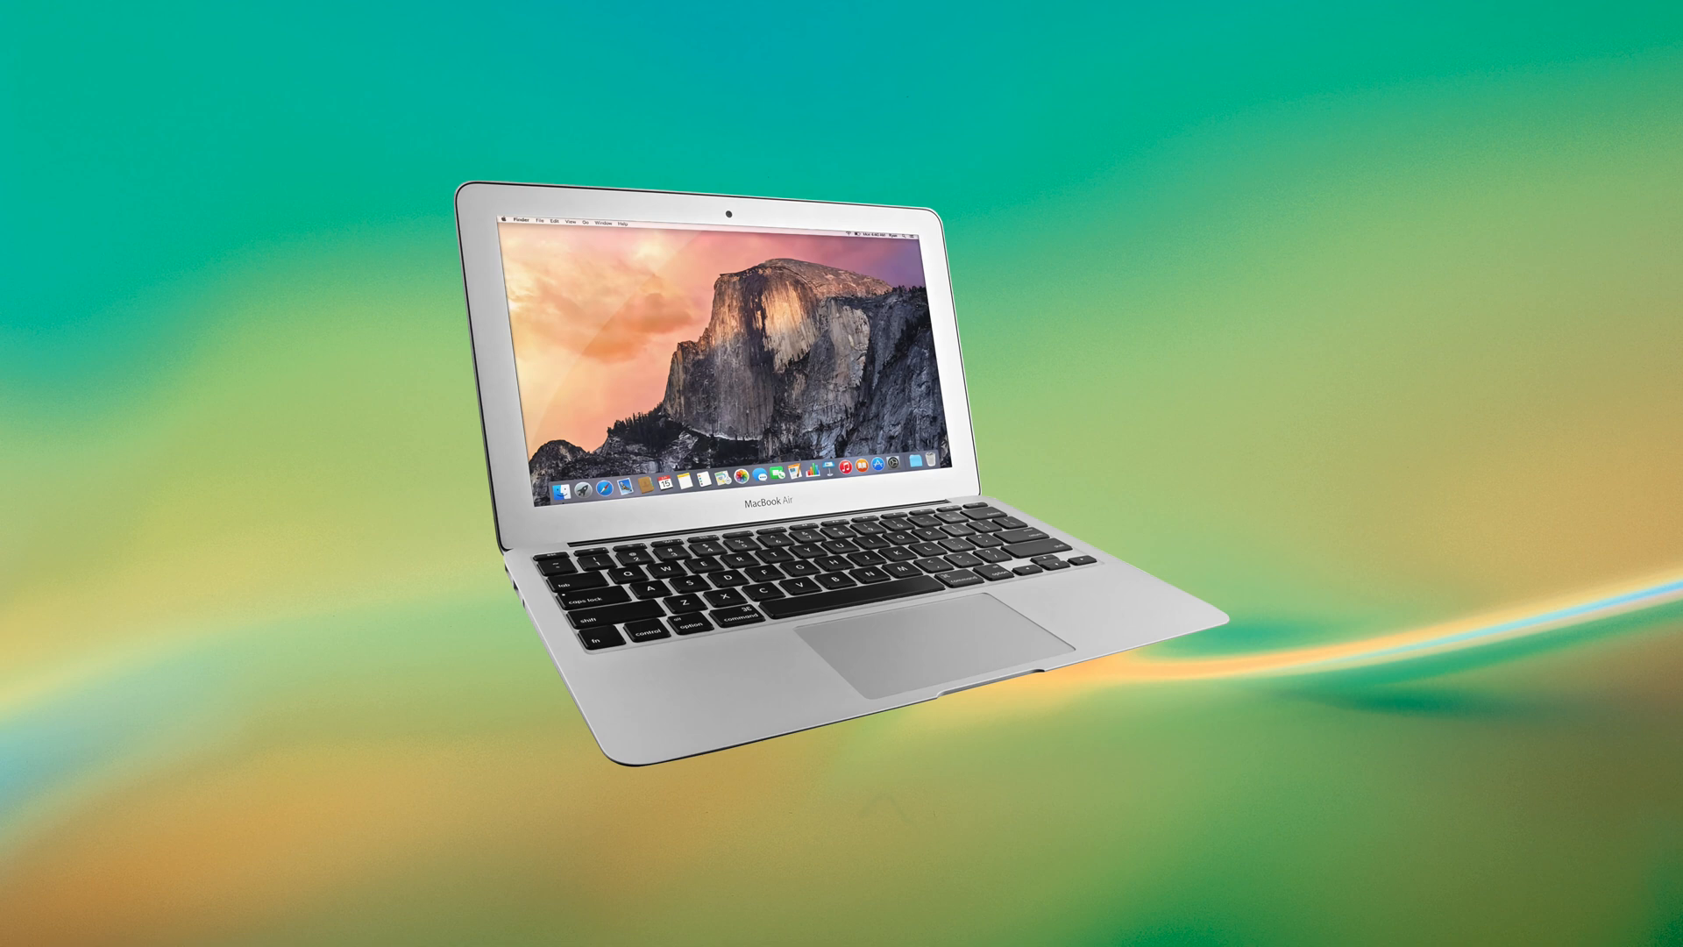
Find 'MacBook Air (11-inch 2015)' in both Geekbench Mac charts, scoring 723 and 1500
text(MacBook Air (11-inch 2015))
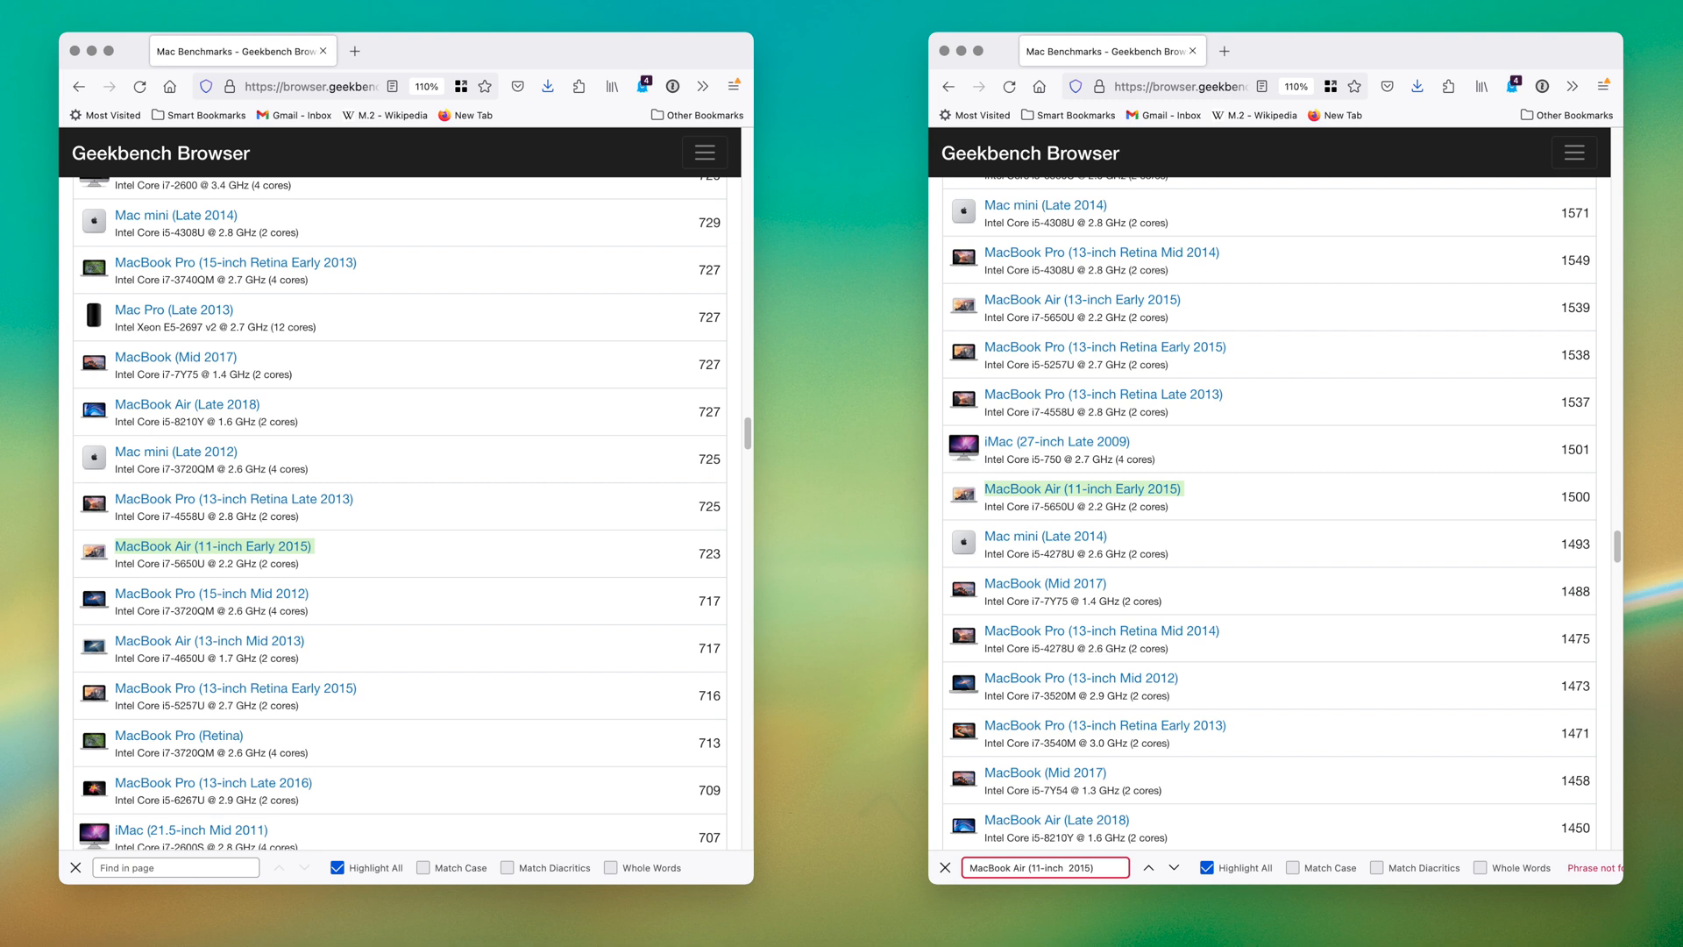